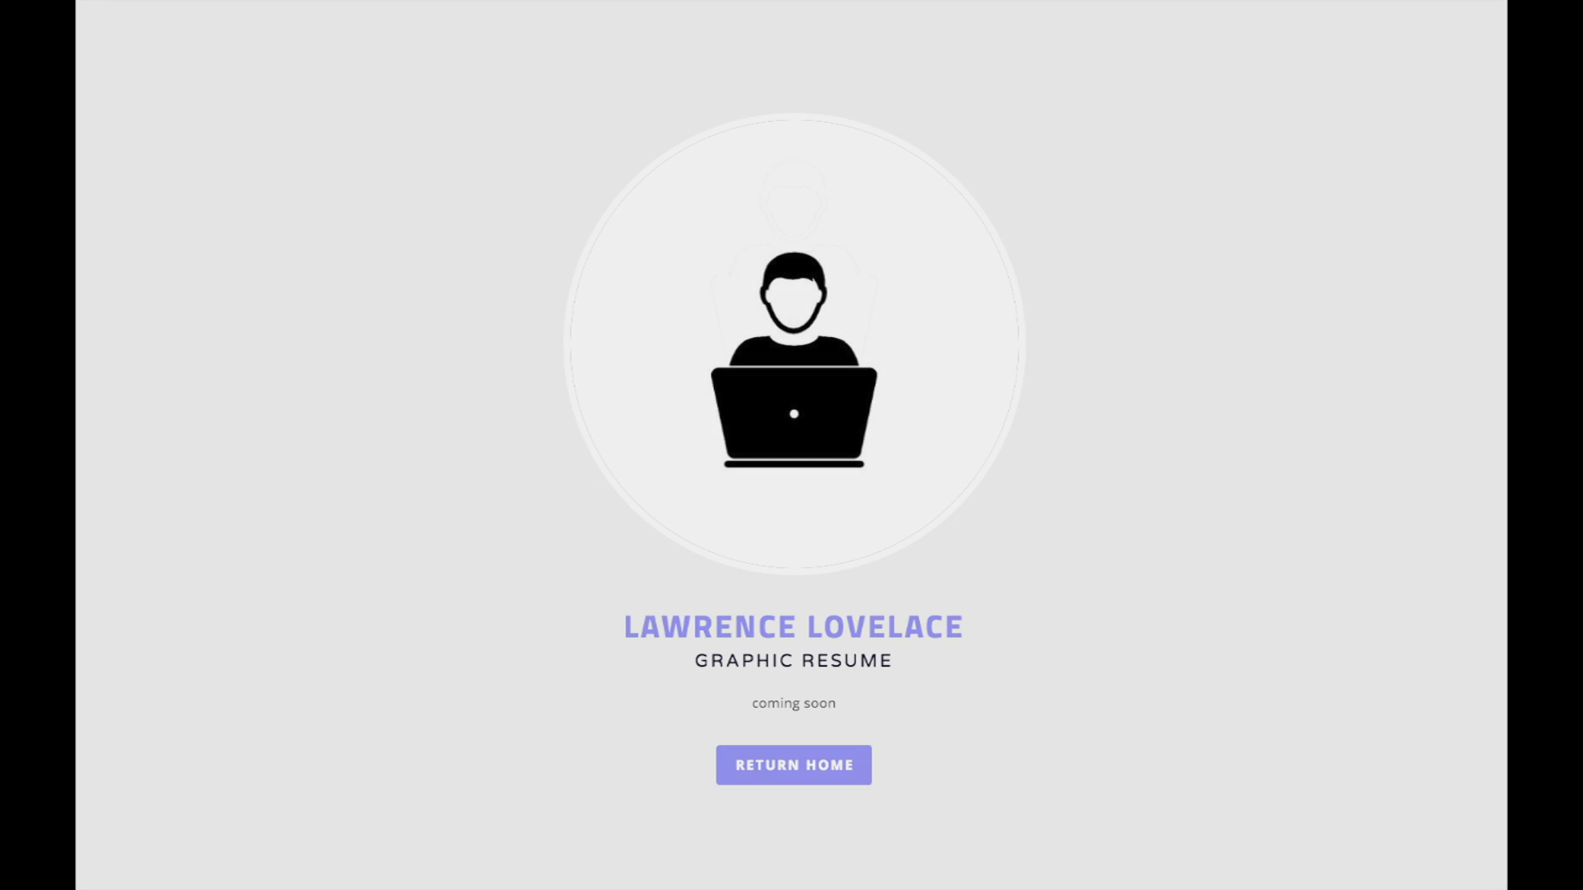
Return home from the Graphic Resume coming-soon page to the portfolio overview.
click(793, 765)
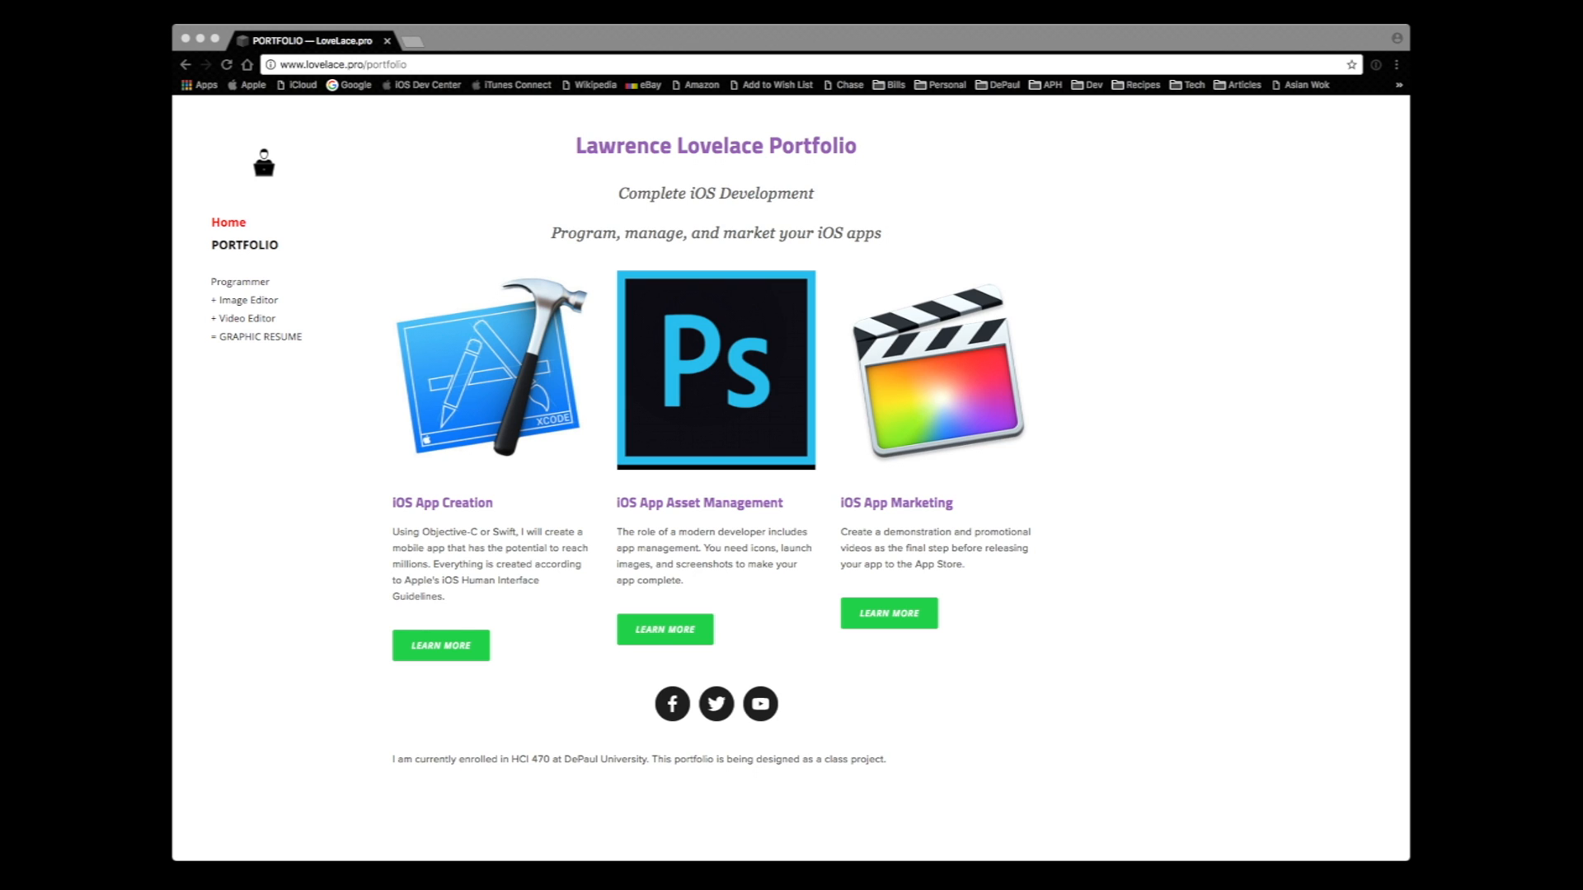
mouse_move(1433, 441)
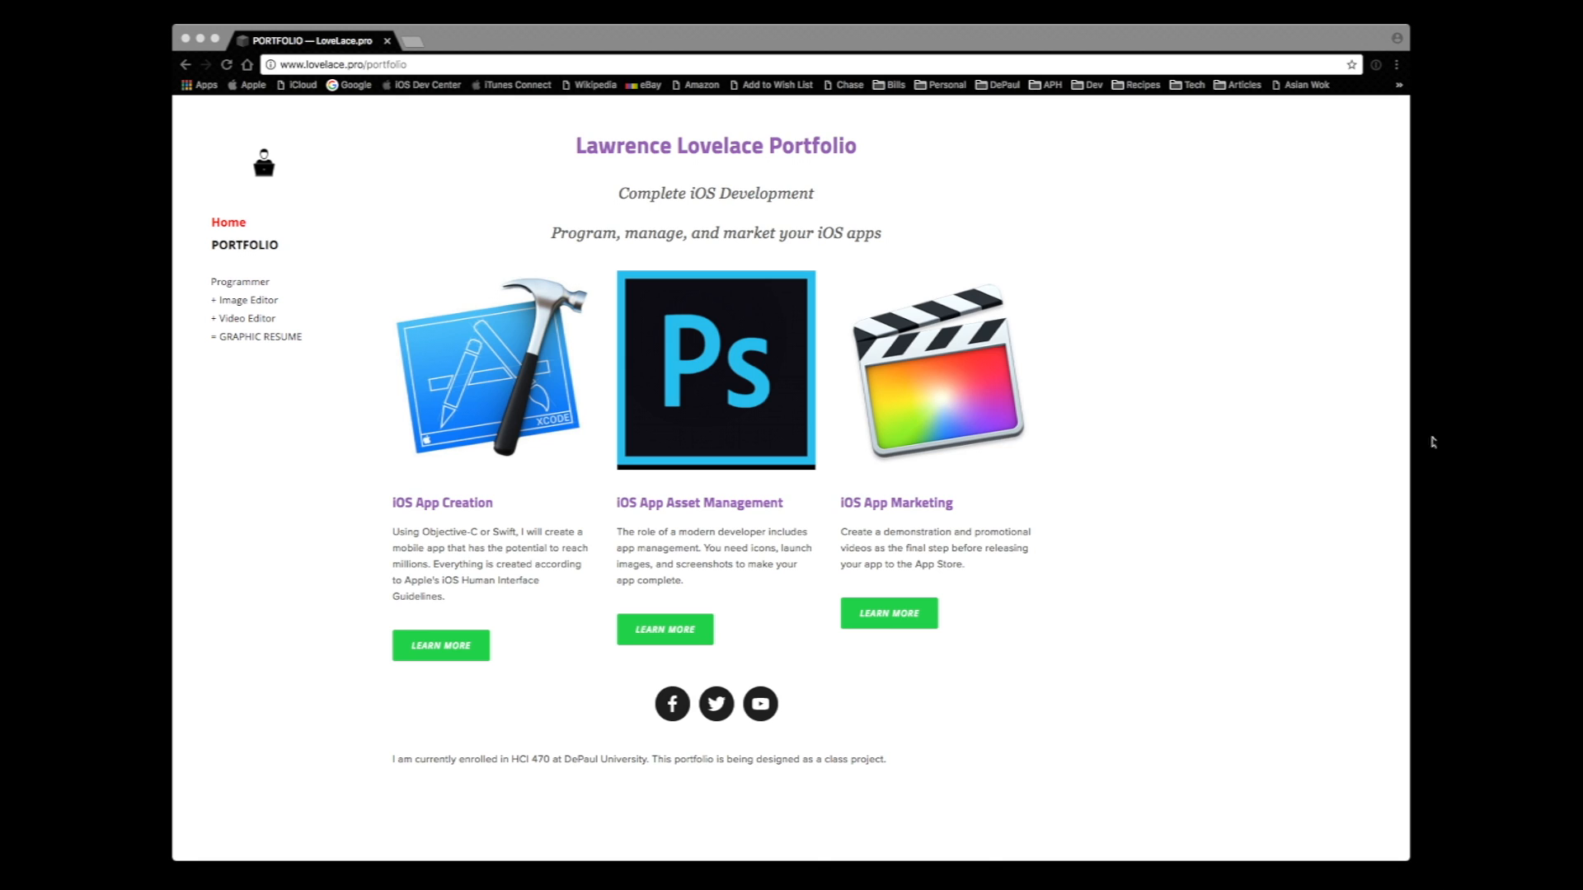
mouse_move(1211, 453)
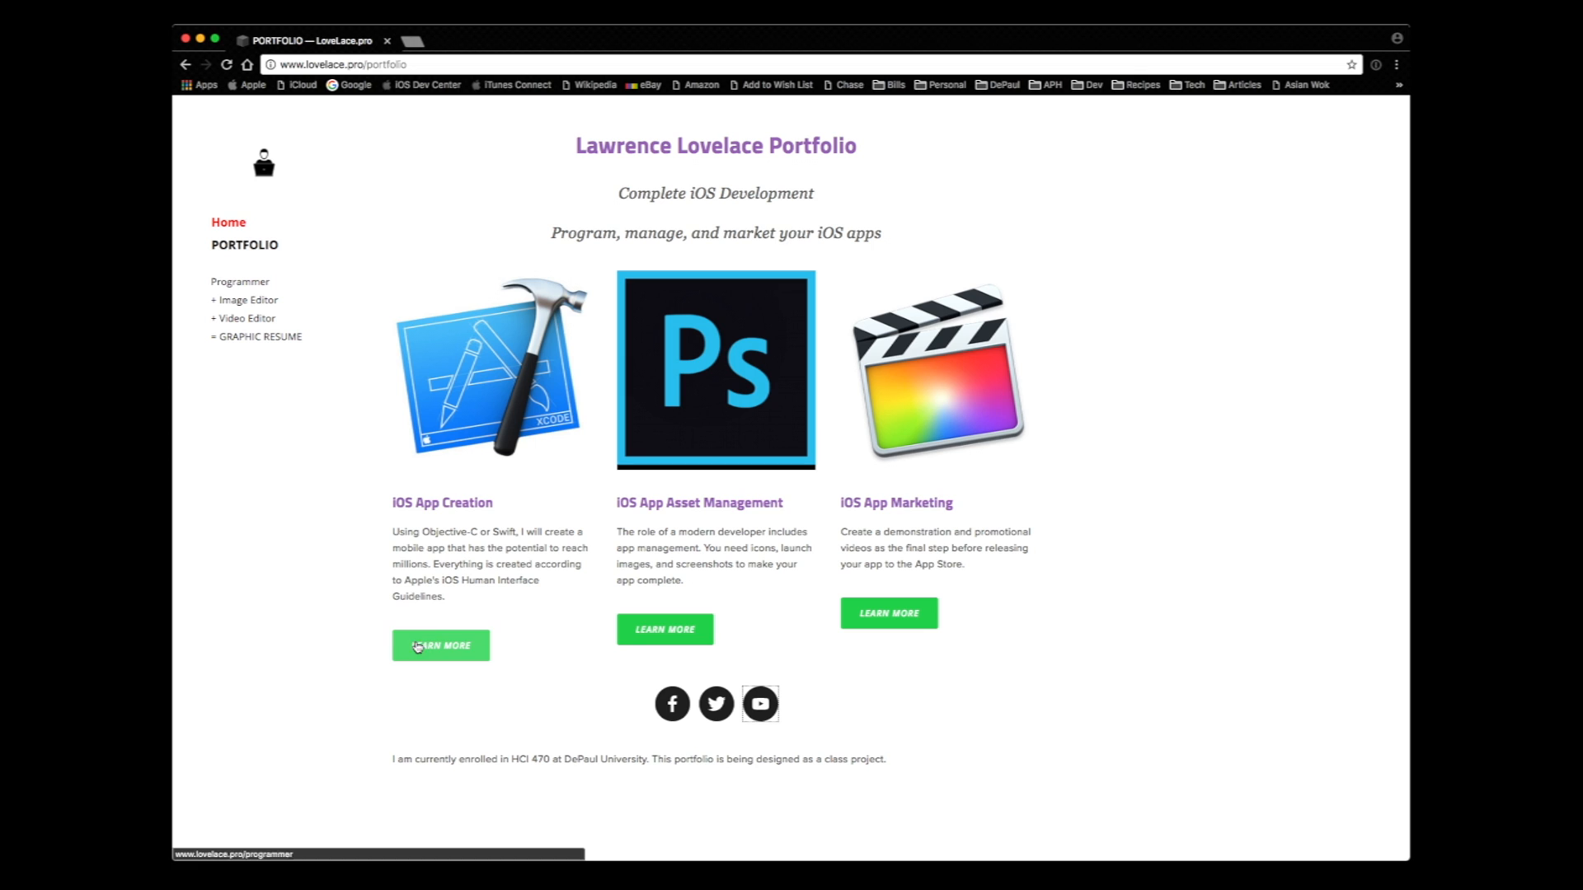
Open the Programmer page, scroll to the Anisound–Go Tip apps, then open Image Editor.
click(440, 645)
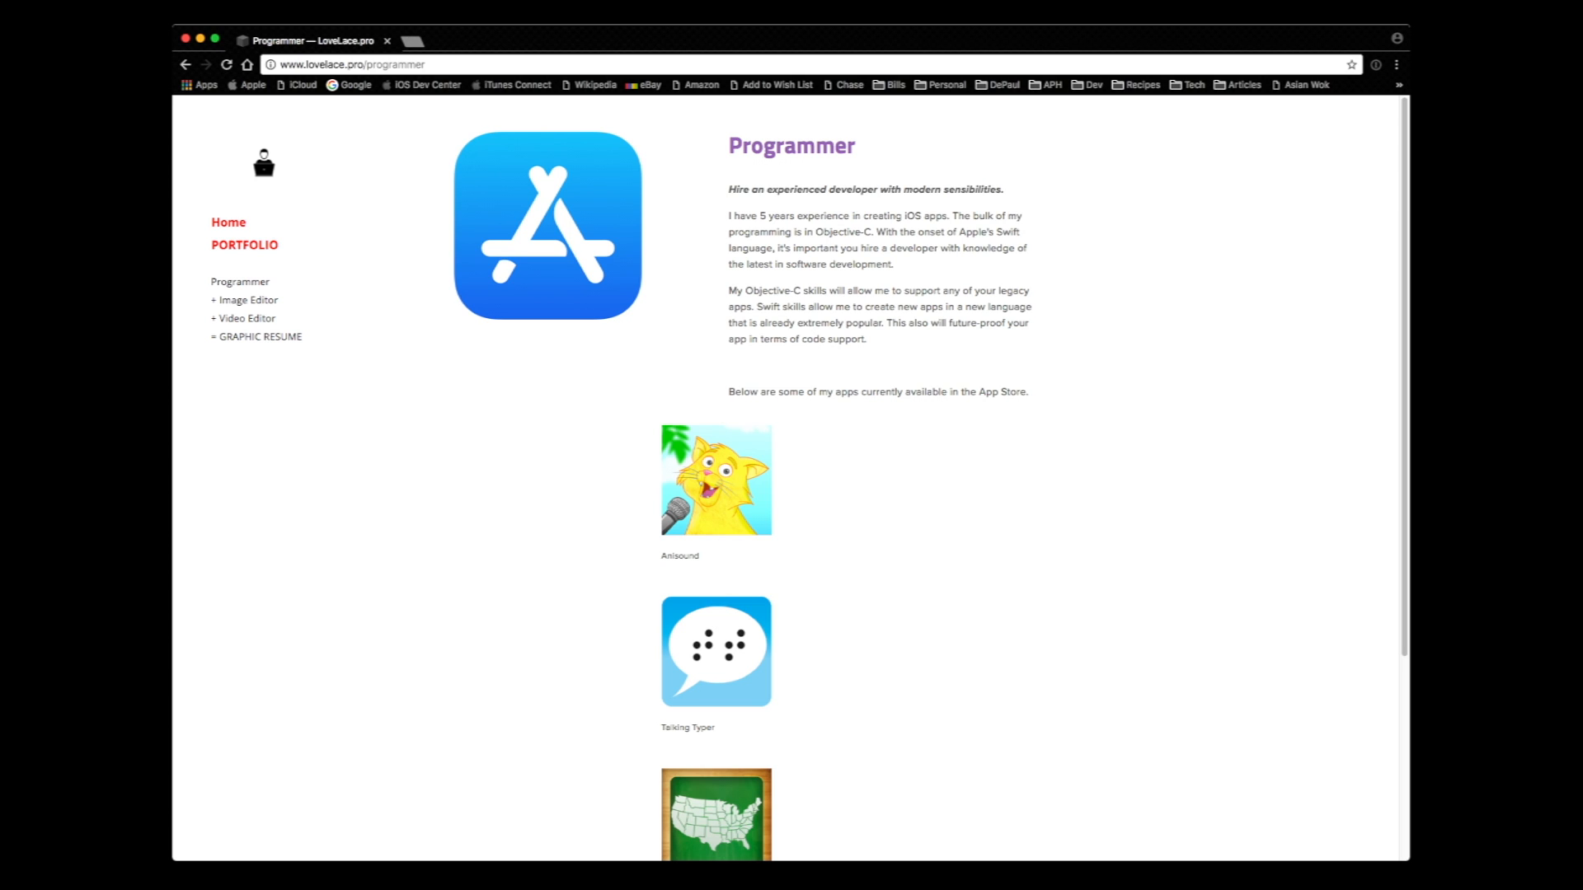
scroll(down, 3)
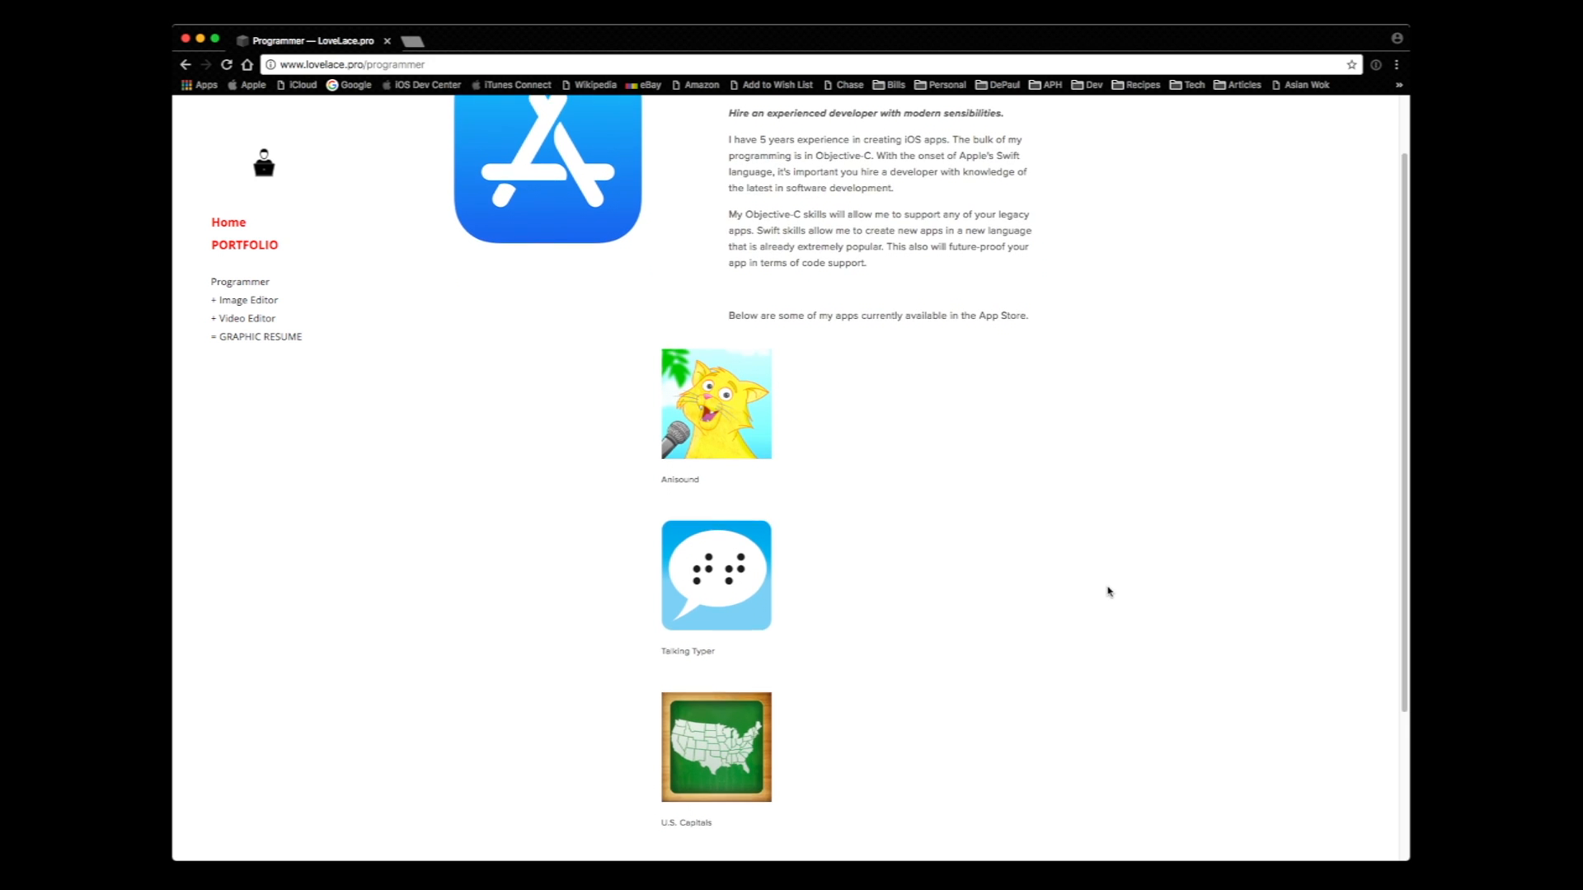
scroll(down, 3)
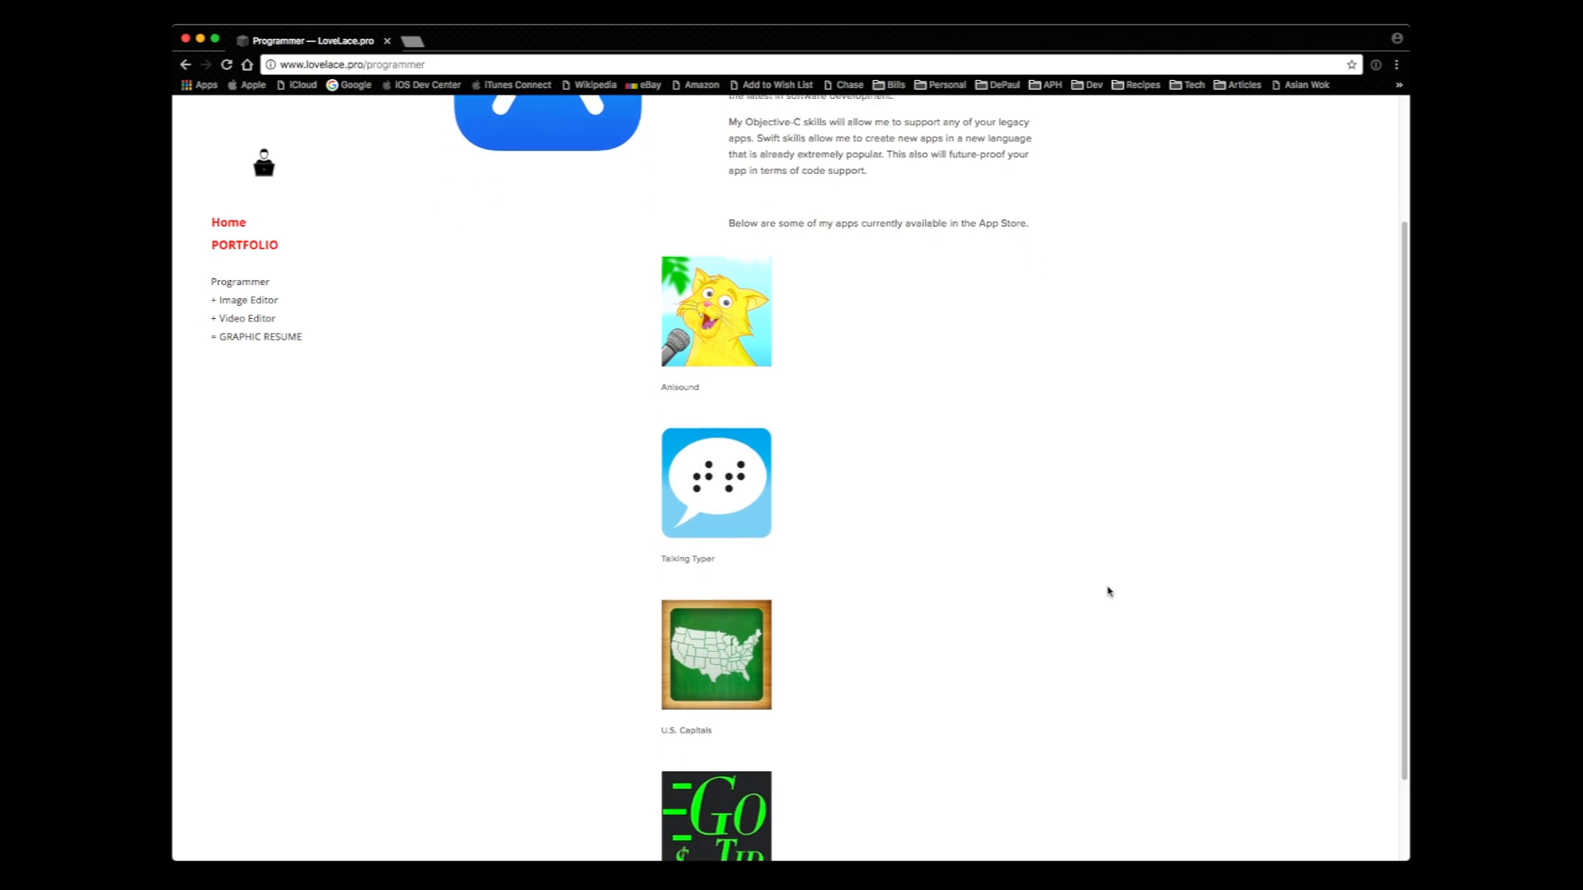
scroll(down, 3)
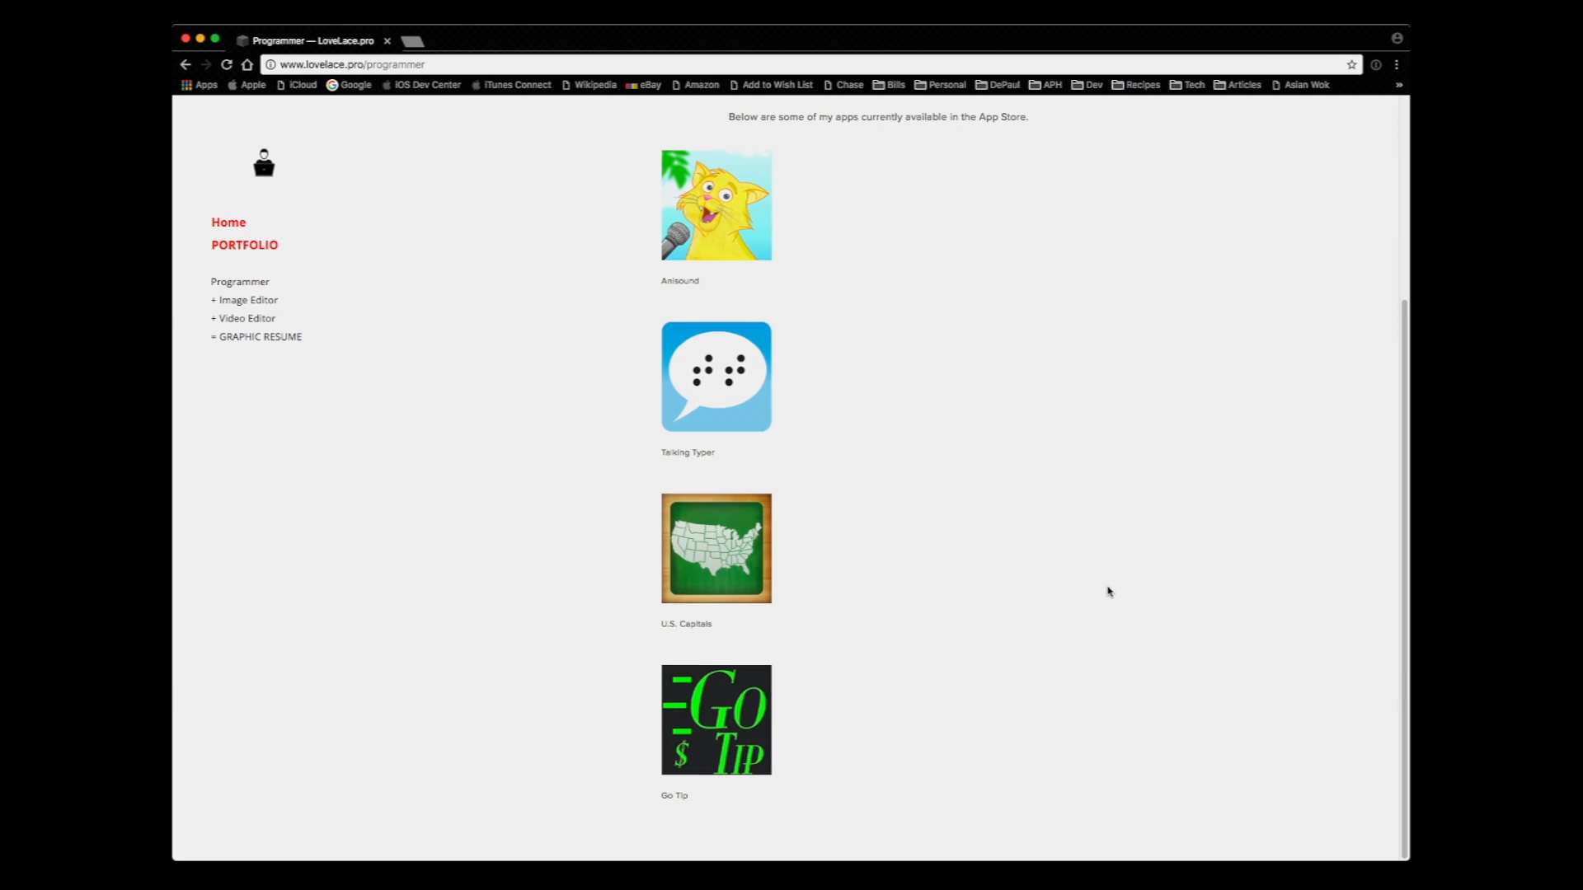
click(243, 300)
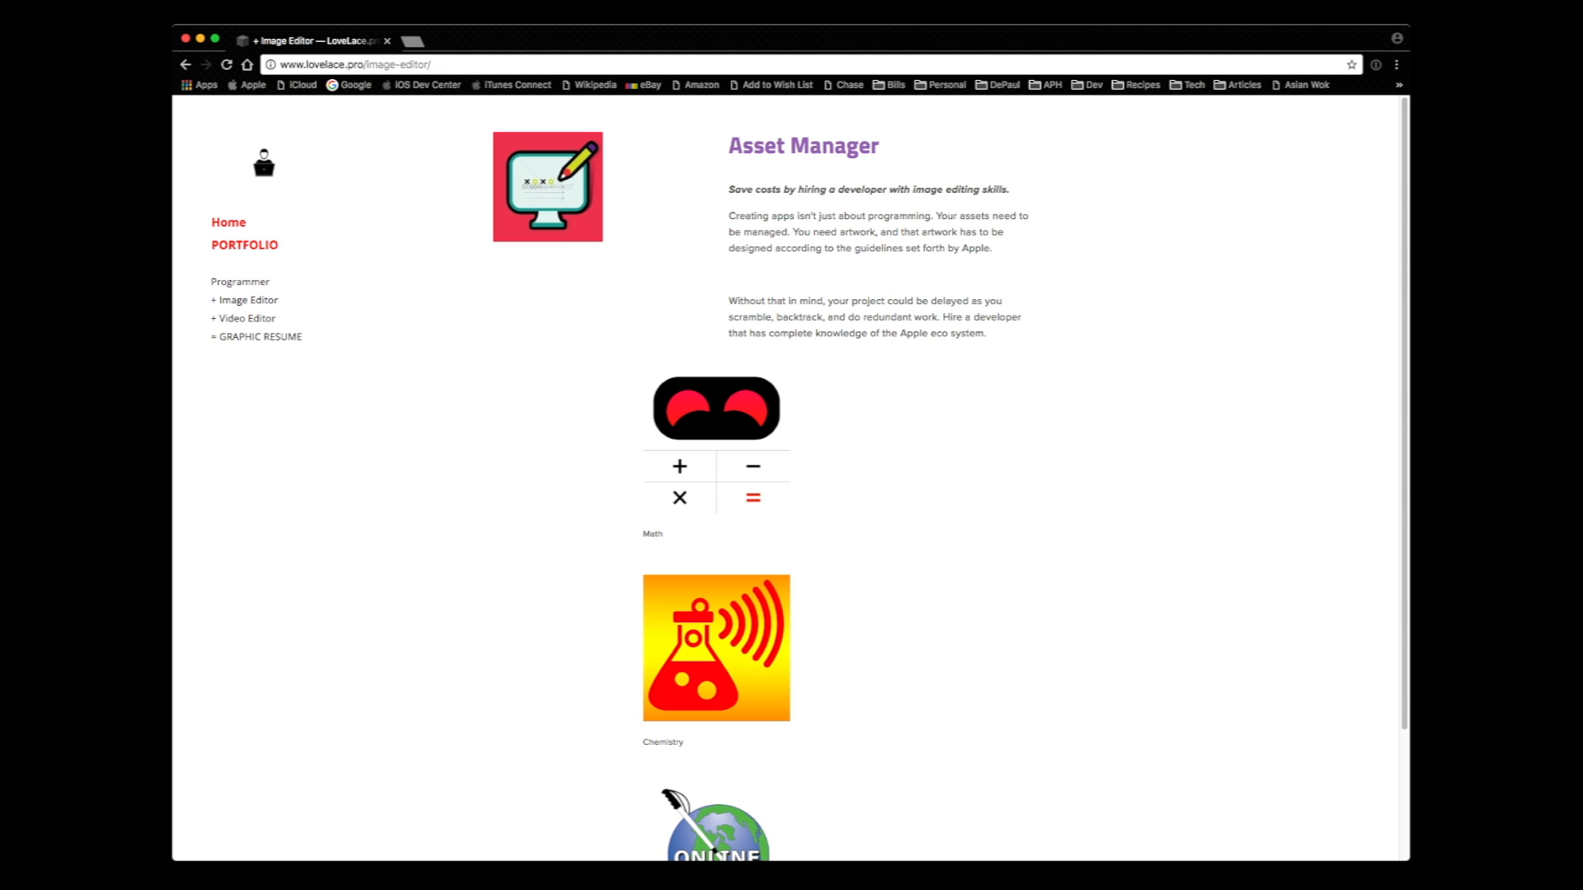
mouse_move(830, 545)
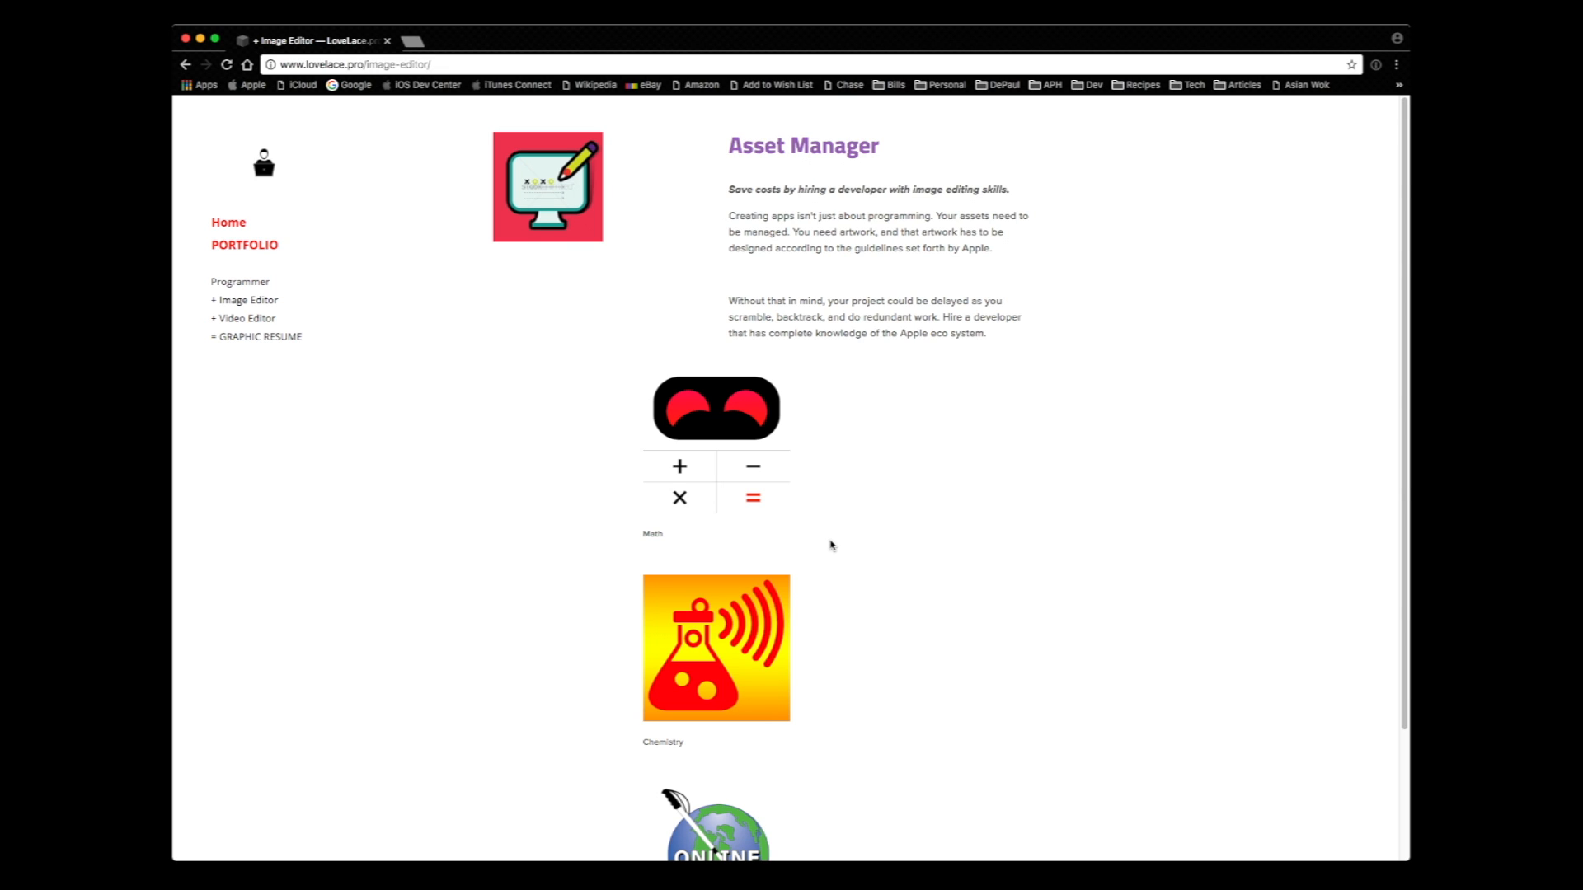
Scroll past the Math, Chemistry and Navigation artwork, then go to Video Editor.
scroll(down, 3)
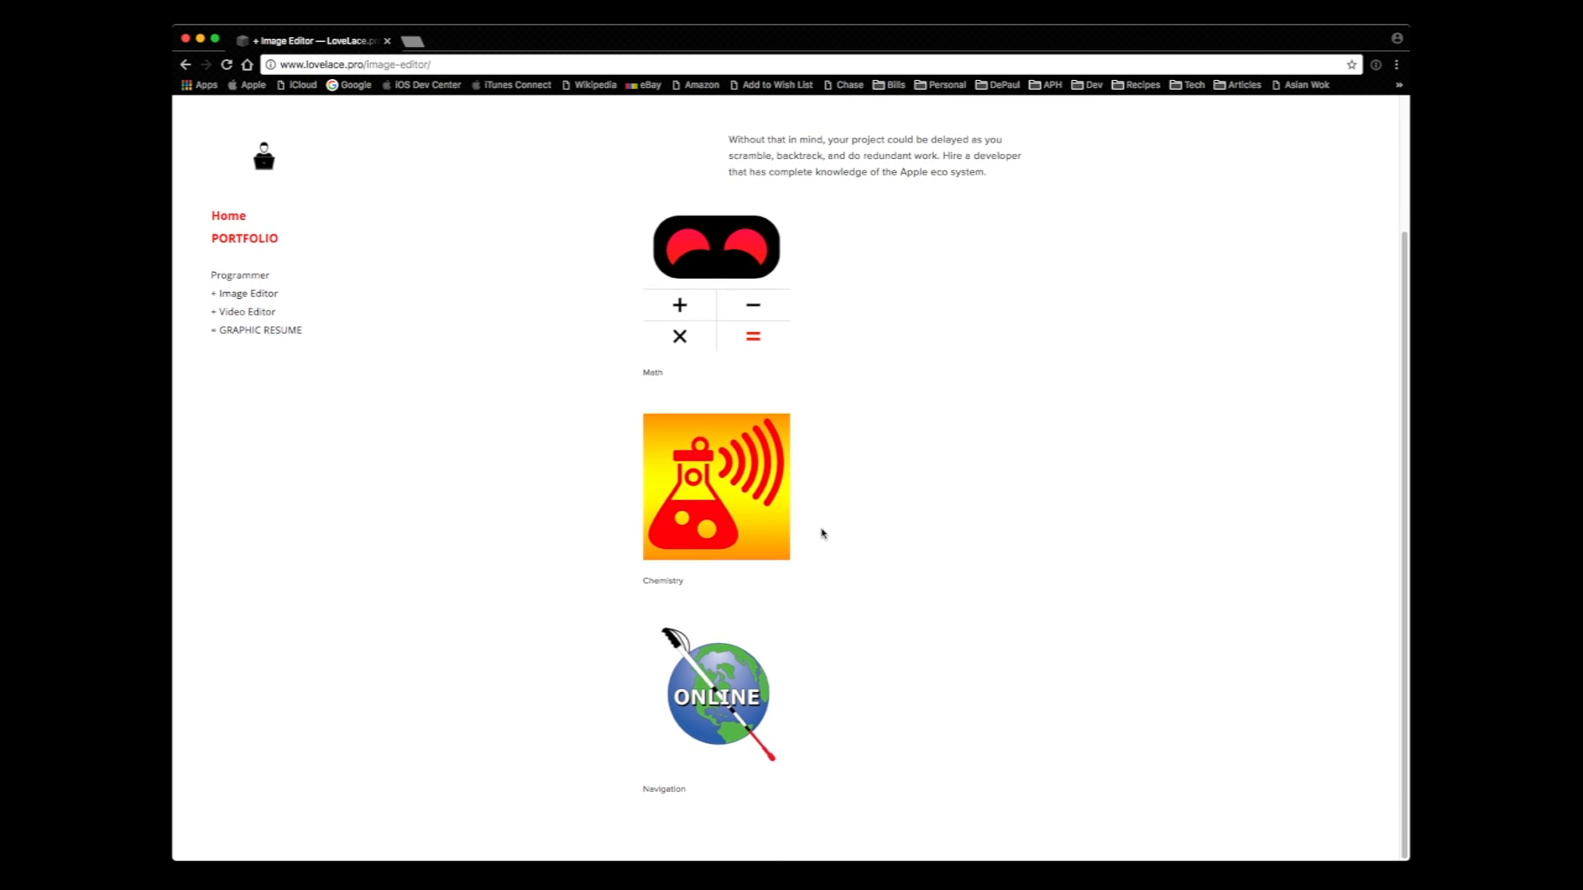
scroll(down, 3)
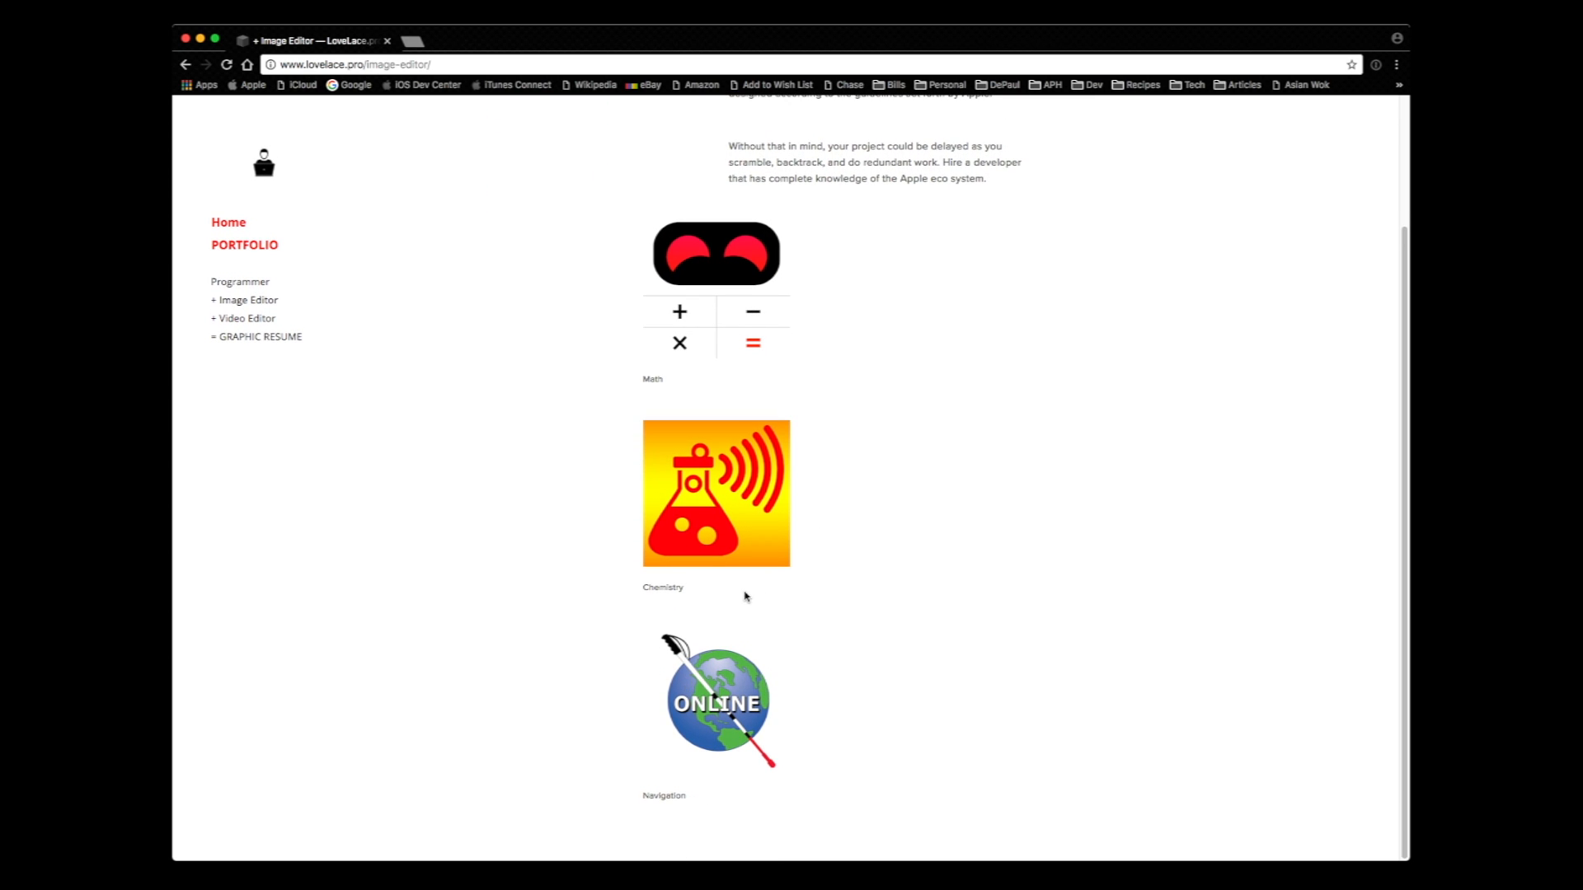
click(242, 318)
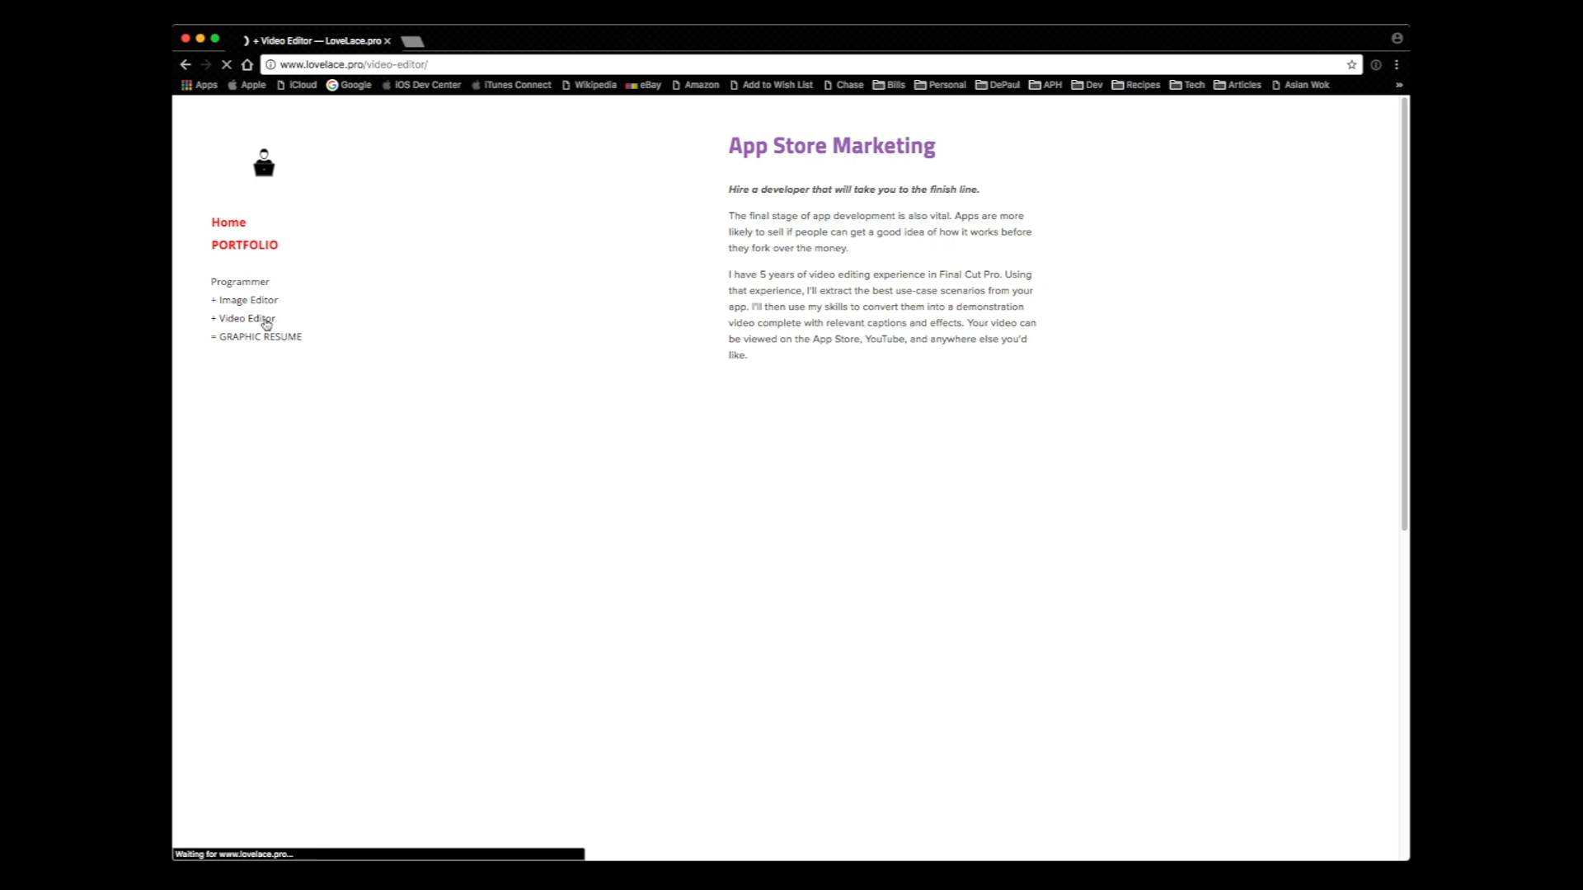
Load the Video Editor page and scroll down to the Anisound Demo Video.
click(242, 319)
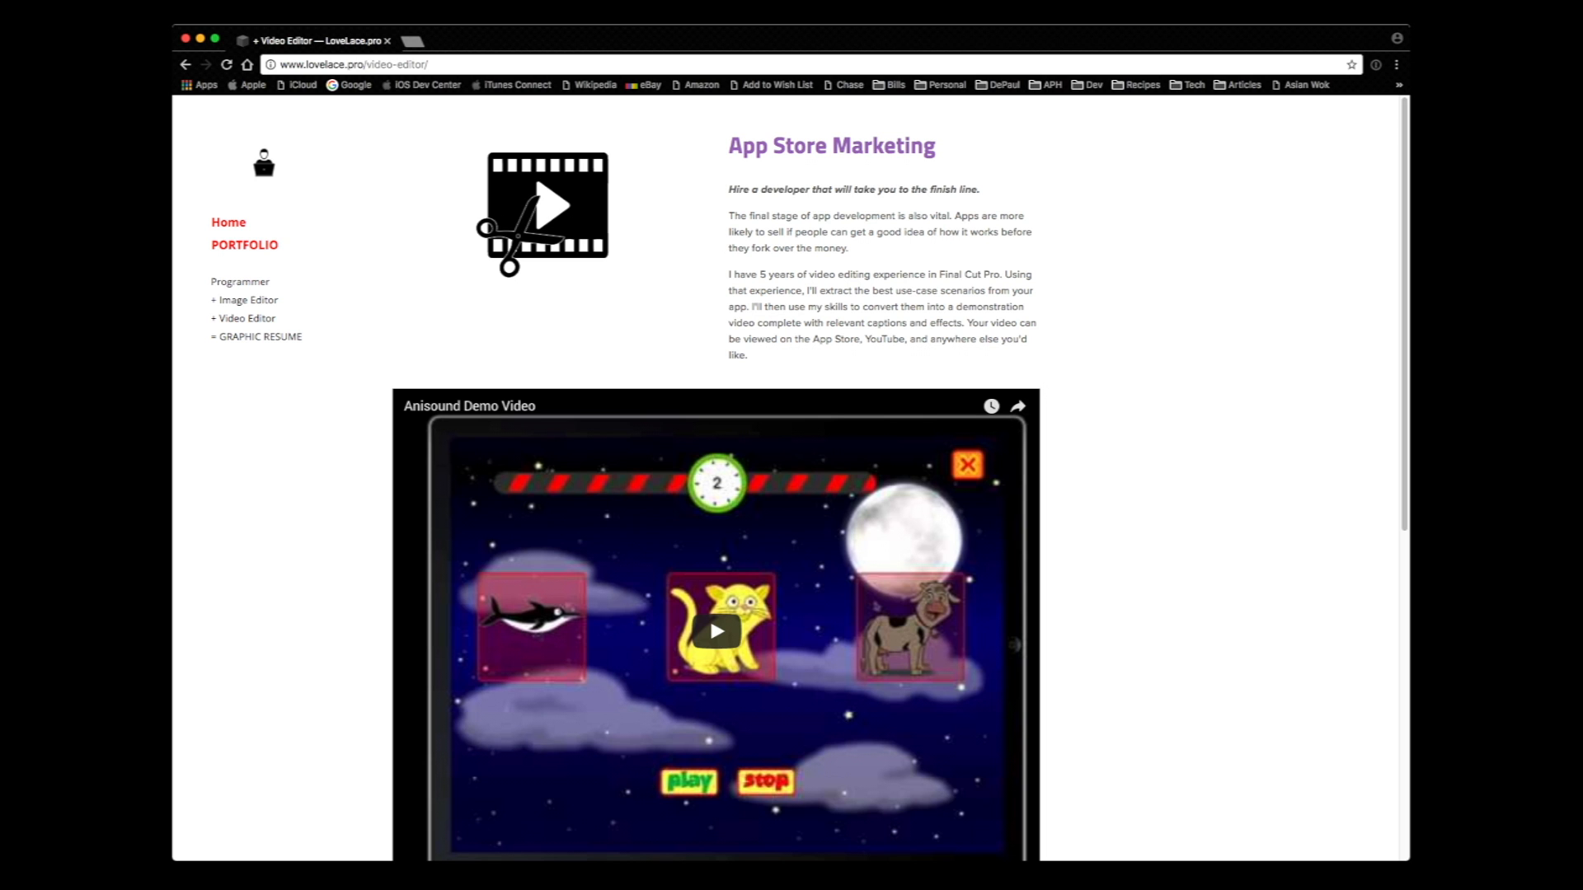
scroll(down, 3)
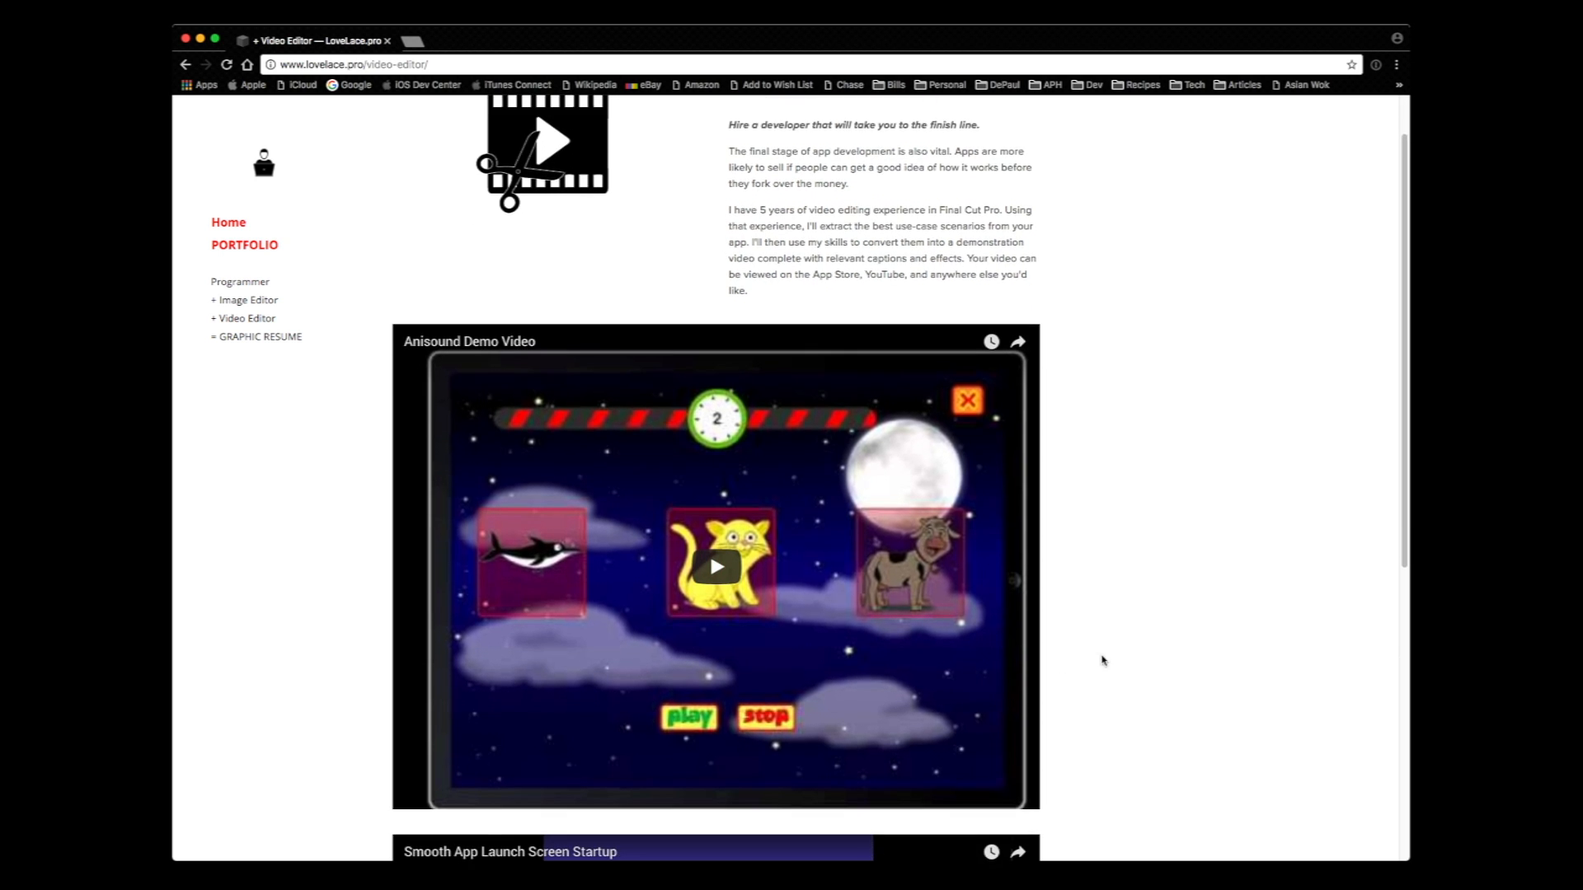